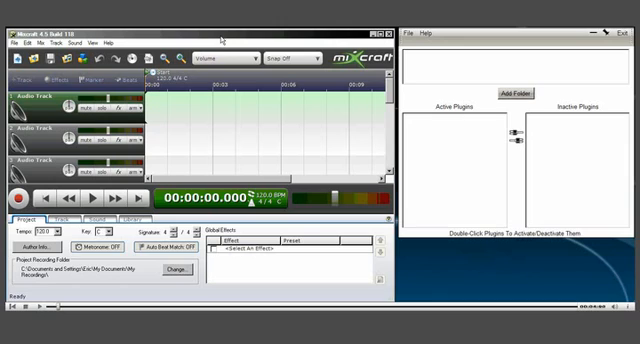
mouse_move(176, 92)
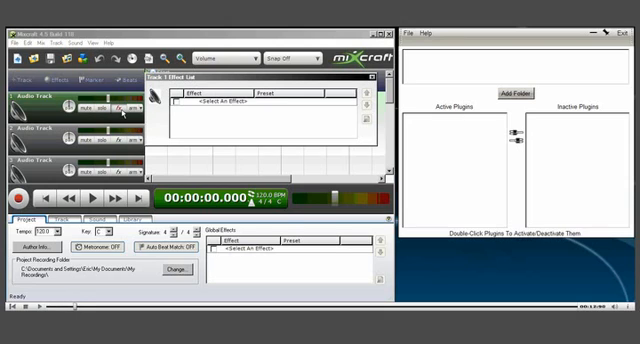
- Browse the full list of available effects before limiting it
click(220, 104)
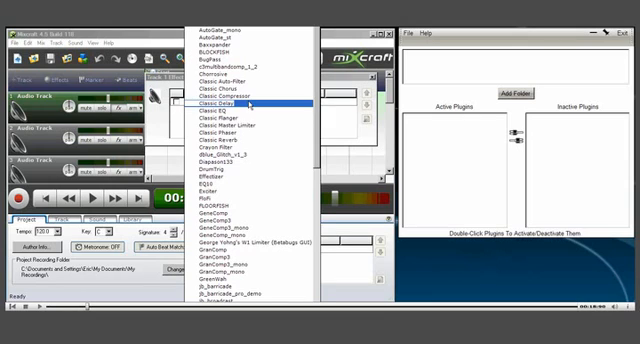
scroll(down, 3)
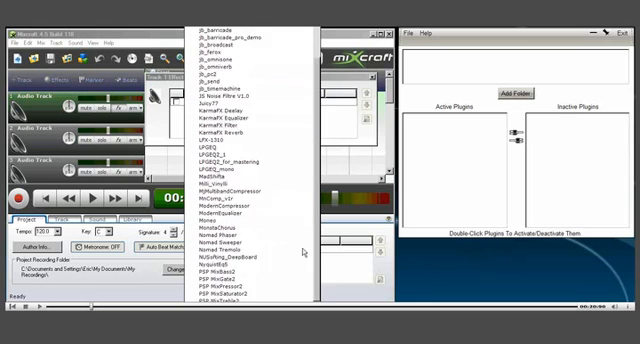
scroll(down, 3)
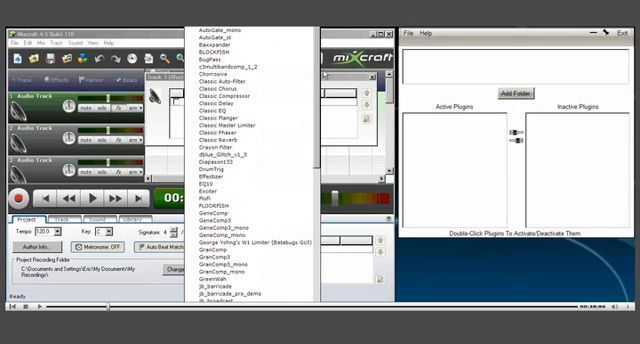
scroll(down, 3)
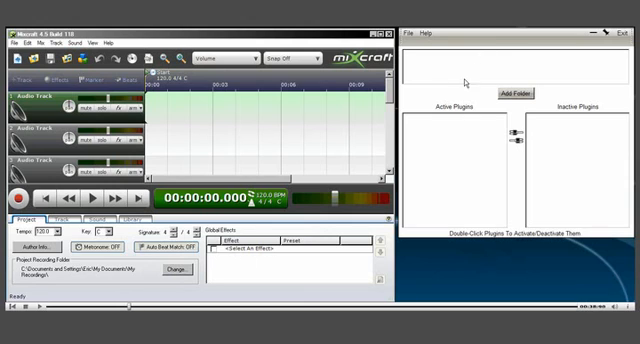
- Add the VST plugins folder so its plugins appear under Active Plugins
click(508, 94)
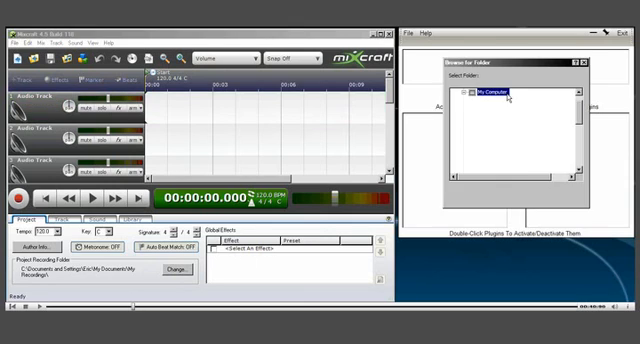
click(460, 96)
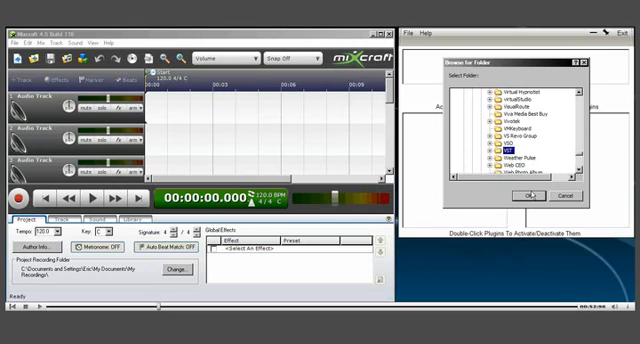
click(526, 196)
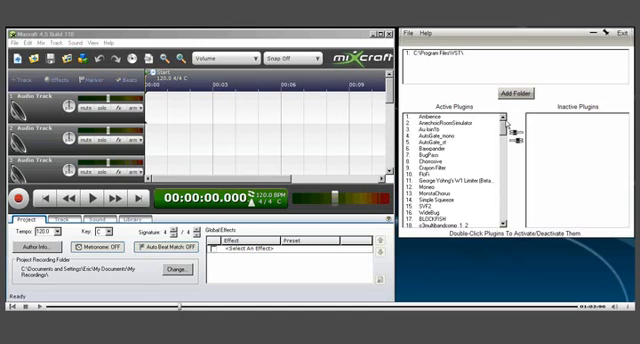
- Scroll through the active plugins list before closing the manager and Mixcraft
scroll(down, 3)
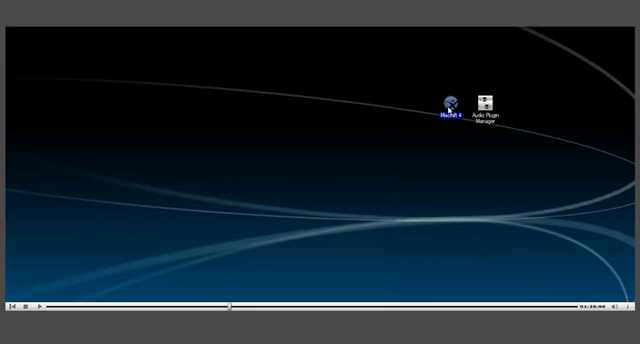
- Relaunch Mixcraft and Audio Plugin Manager from their desktop shortcuts
double_click(448, 102)
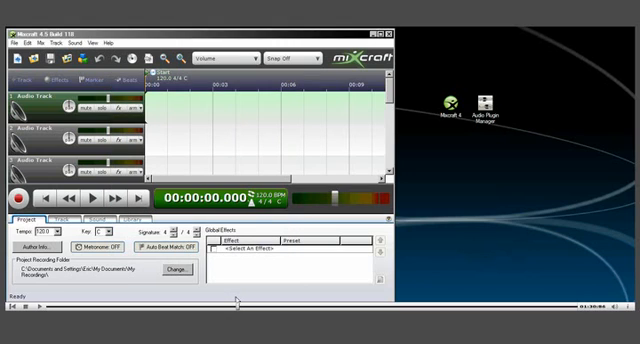
double_click(486, 108)
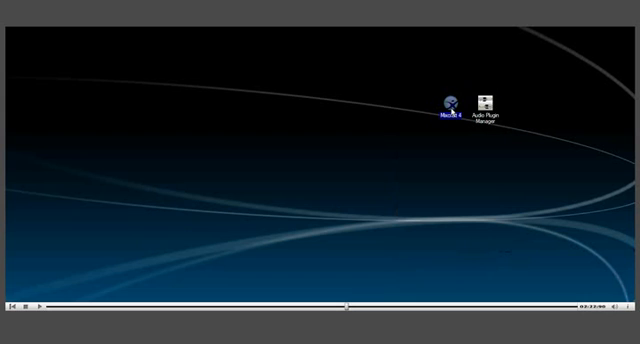
- Relaunch Mixcraft and check a track's effects list shows only Acoustica and PSP plugins
double_click(448, 100)
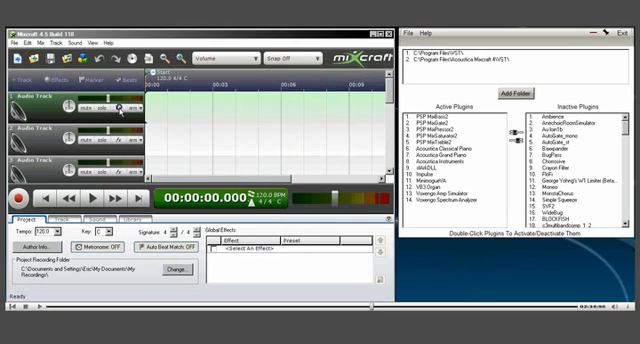
click(210, 104)
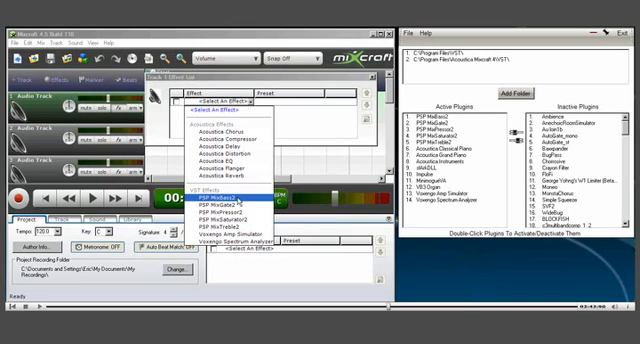
click(210, 196)
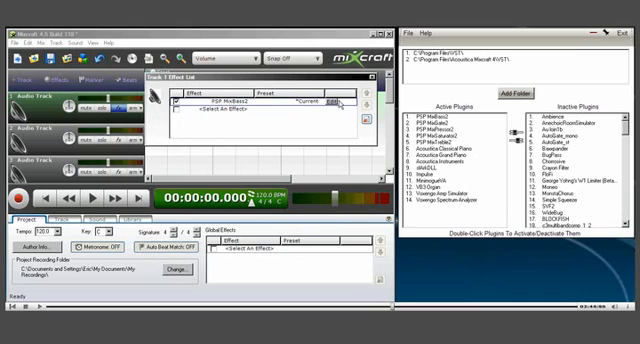
click(340, 100)
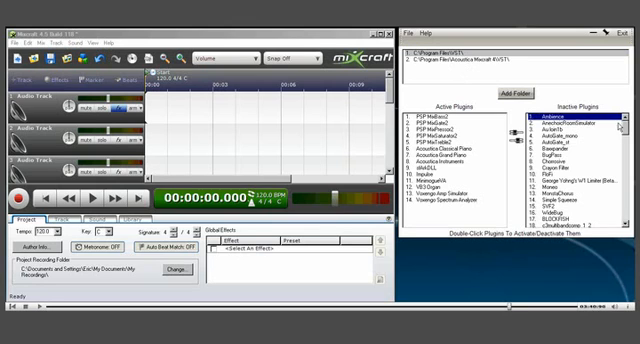
- Review the reactivated plugins and remove the extra Mixcraft VST folder path
scroll(down, 3)
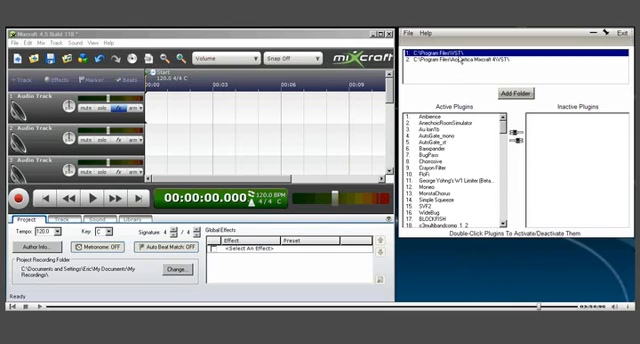
click(480, 60)
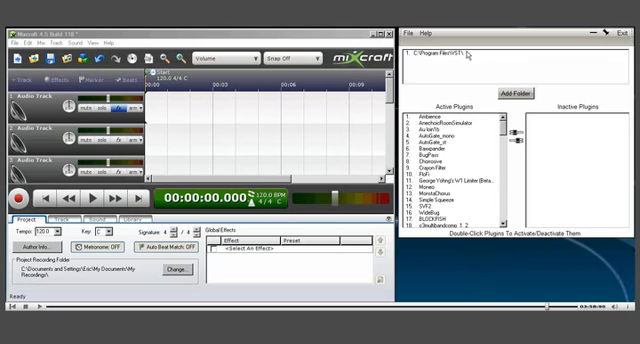
mouse_move(504, 128)
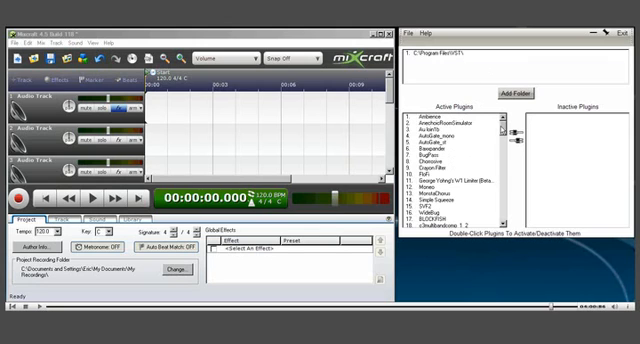